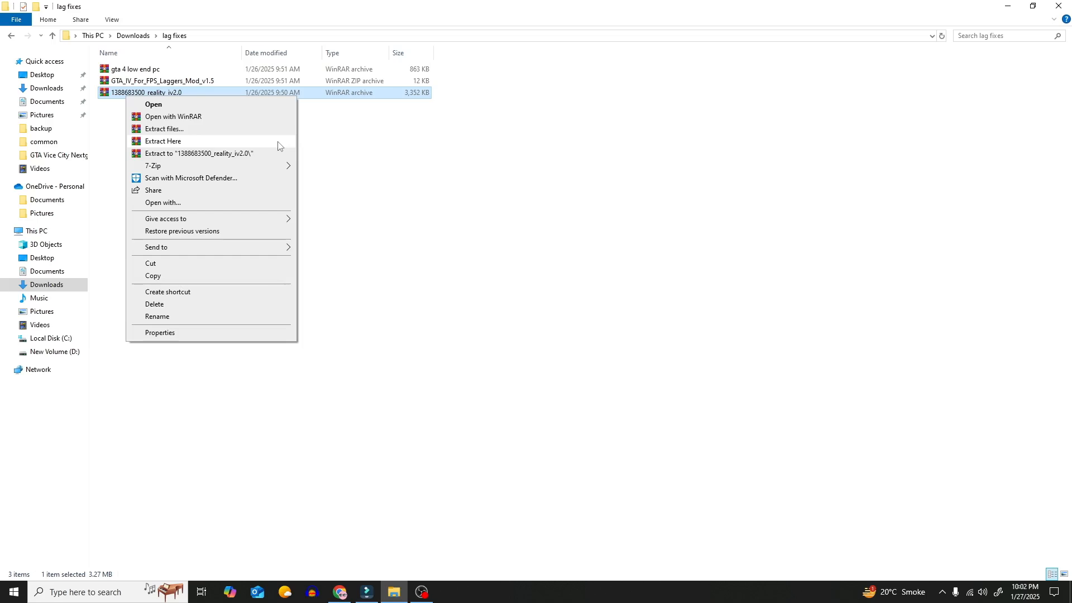
Extract RealityIV 2.0 into lag fixes, open its folder, then launch the game and walk around
left_click(162, 141)
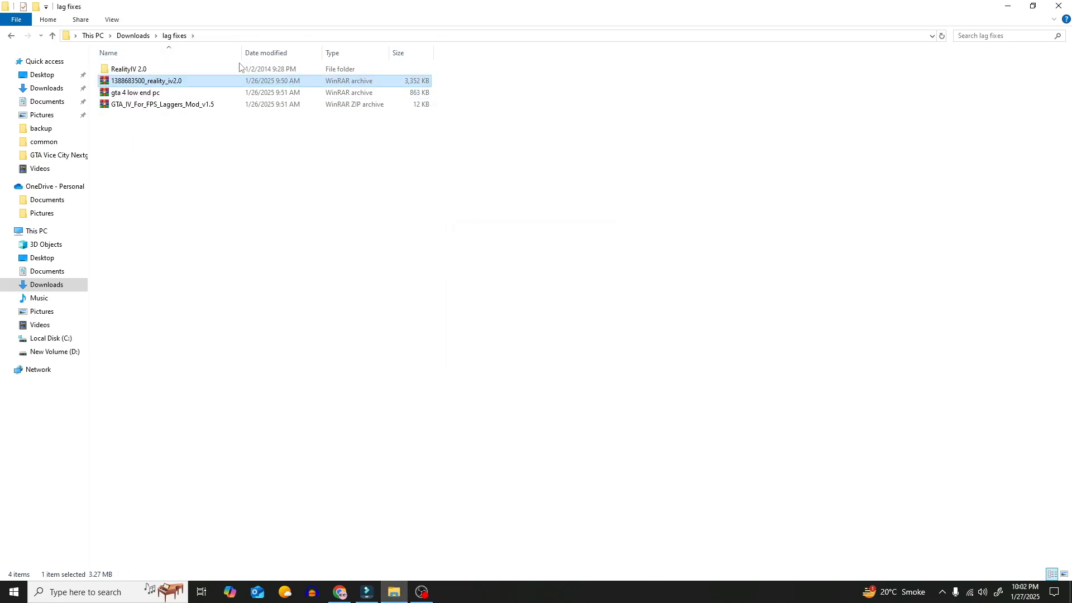
double_click(127, 68)
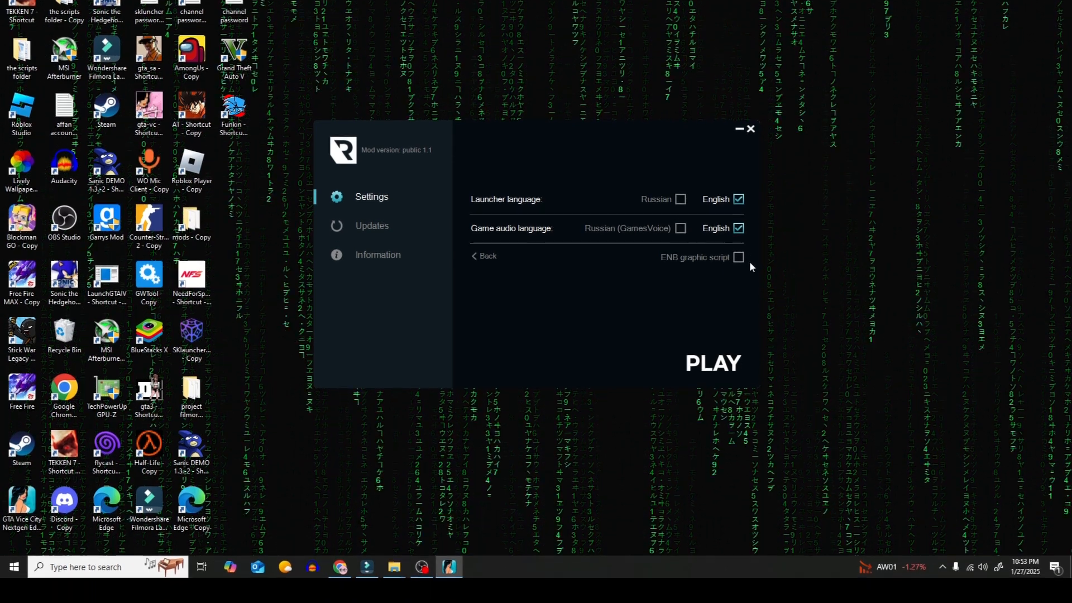
left_click(713, 362)
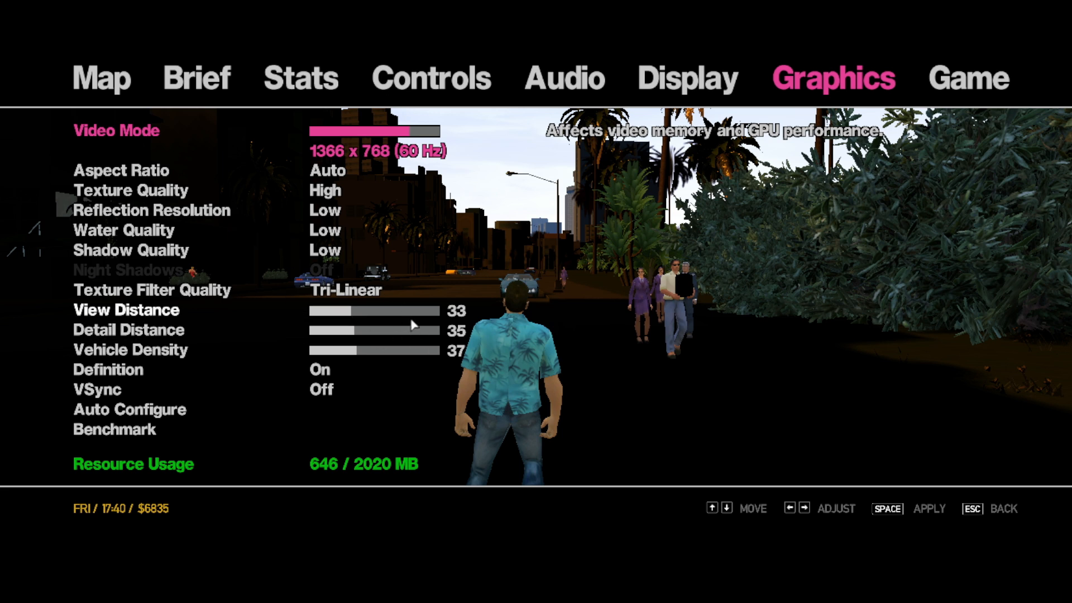
key("Escape")
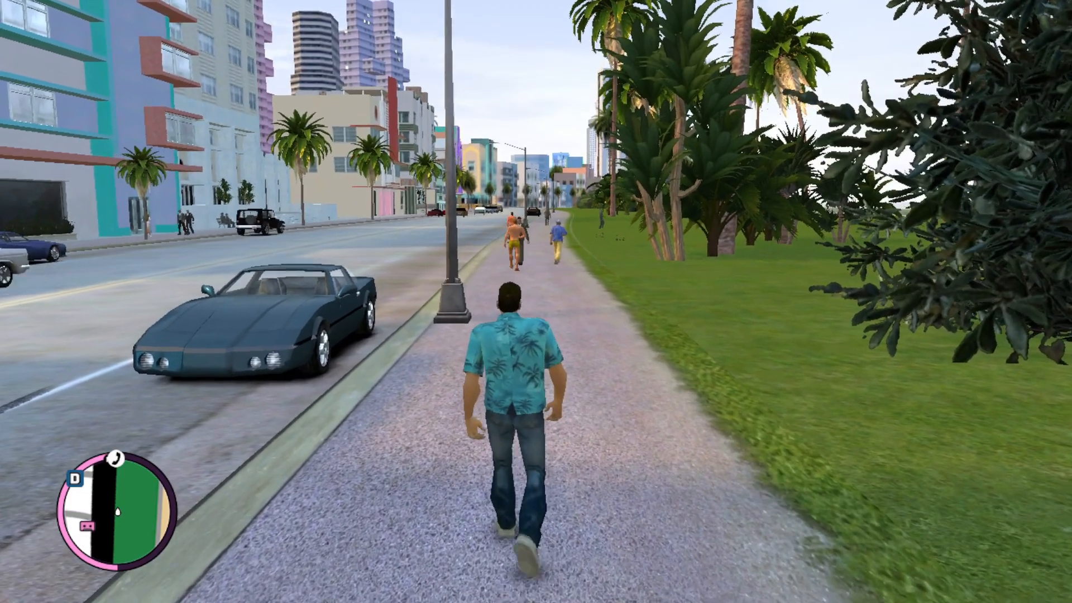
key("w")
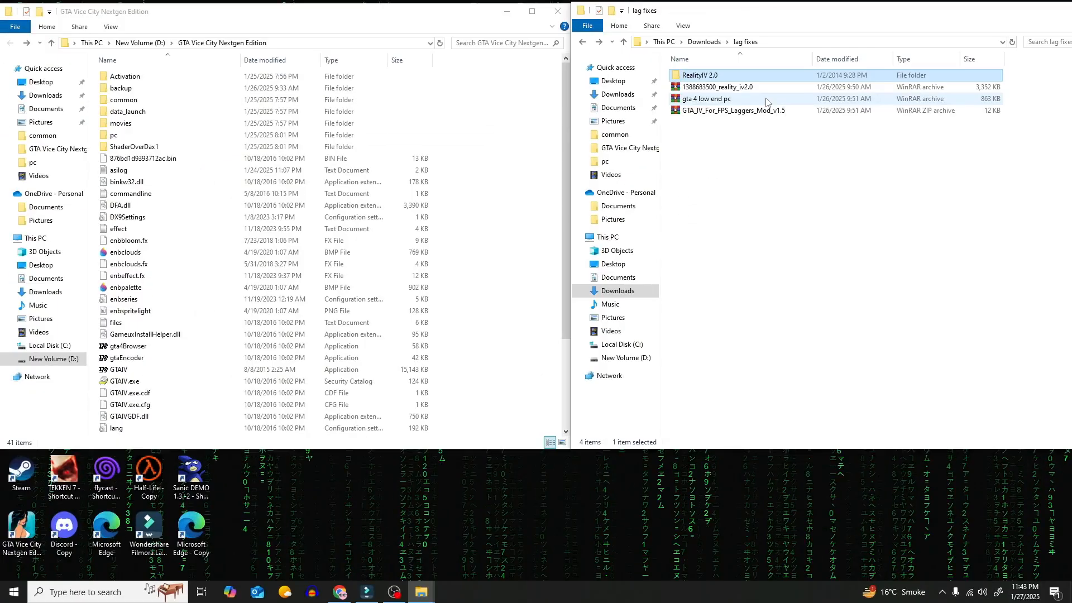
Extract the 'gta 4 low end pc' archive here and open the new GTAIV Optimize folder
right_click(704, 99)
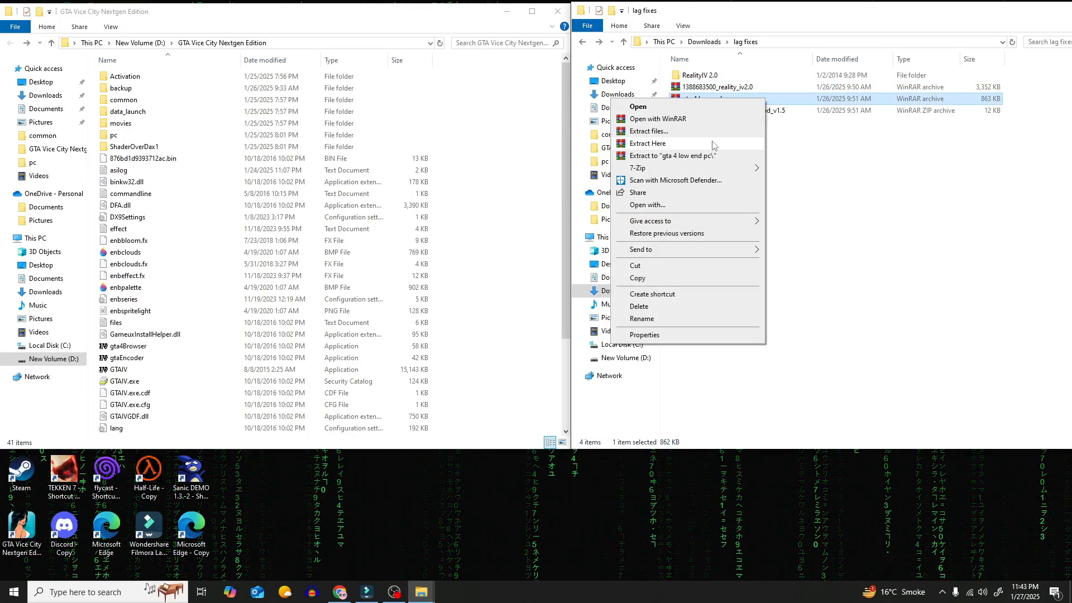
left_click(647, 143)
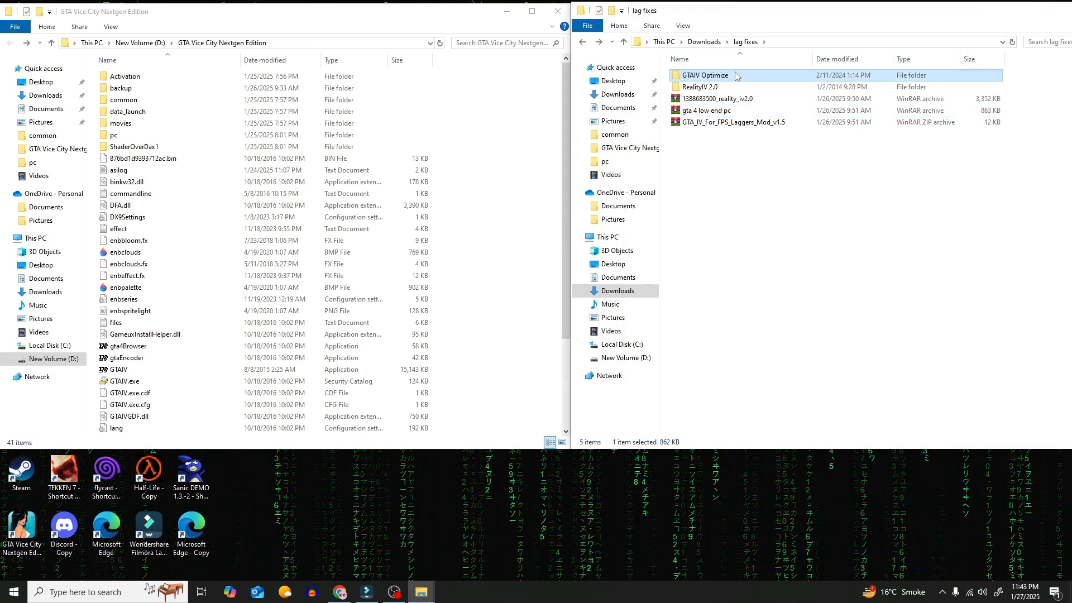
double_click(704, 75)
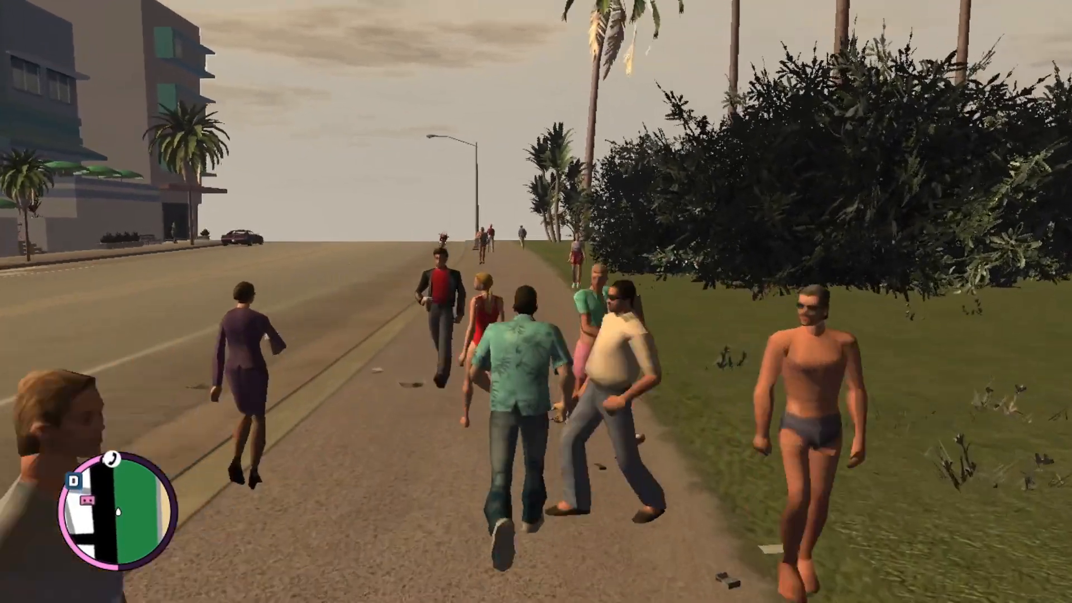
Walk the character forward down the crowded pavement in the modded game
key("w")
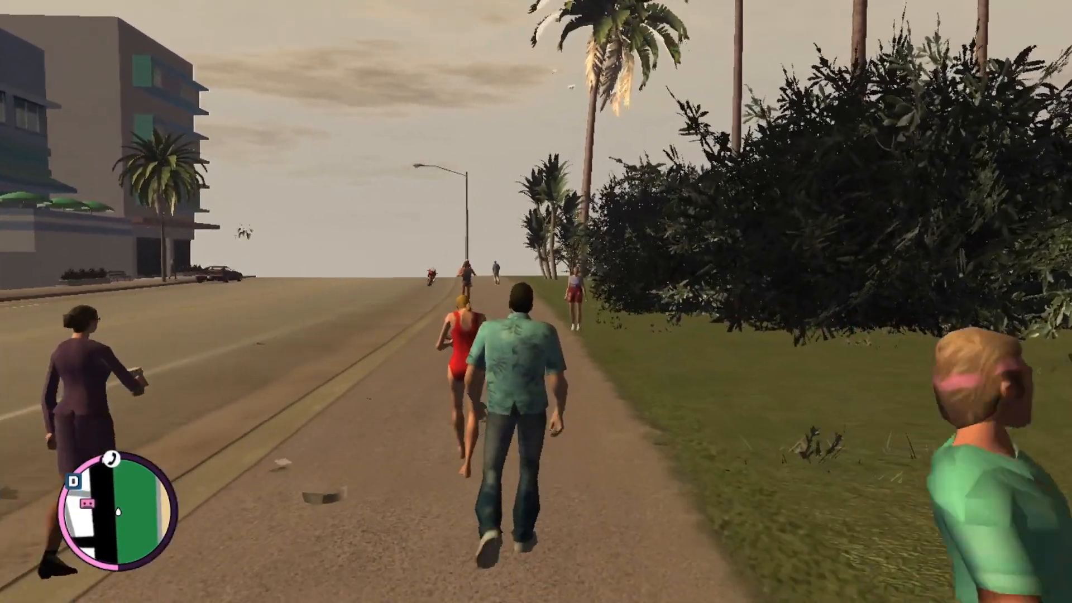
key("w")
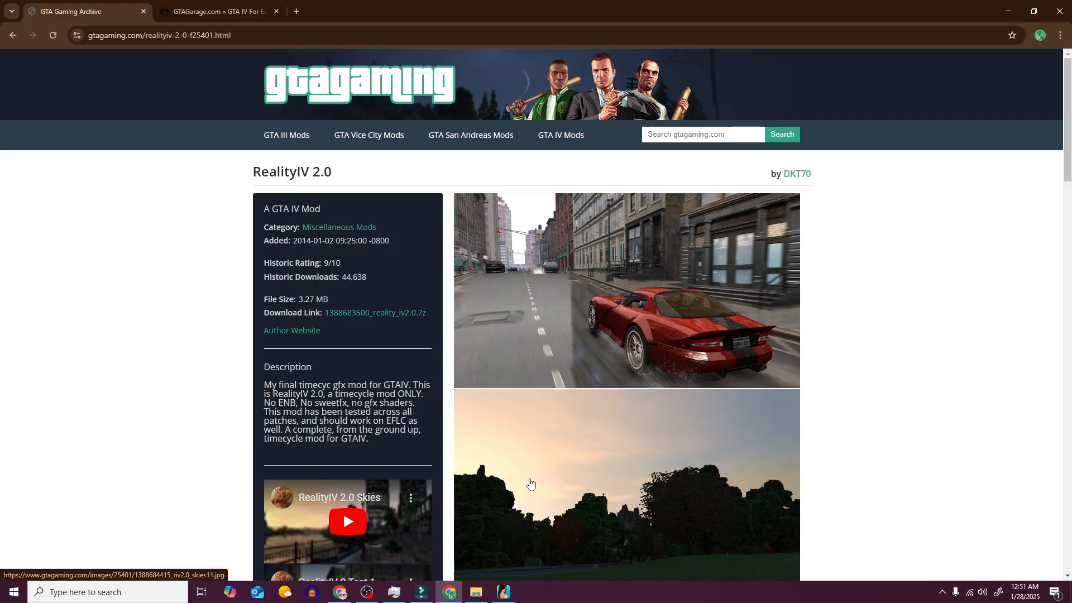
mouse_move(392, 320)
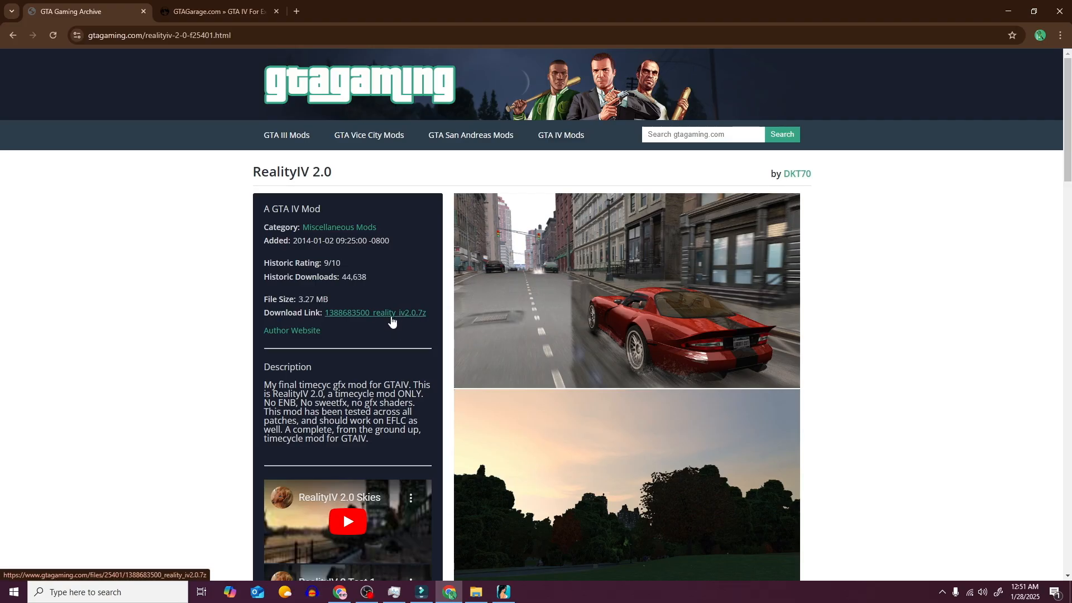
mouse_move(372, 329)
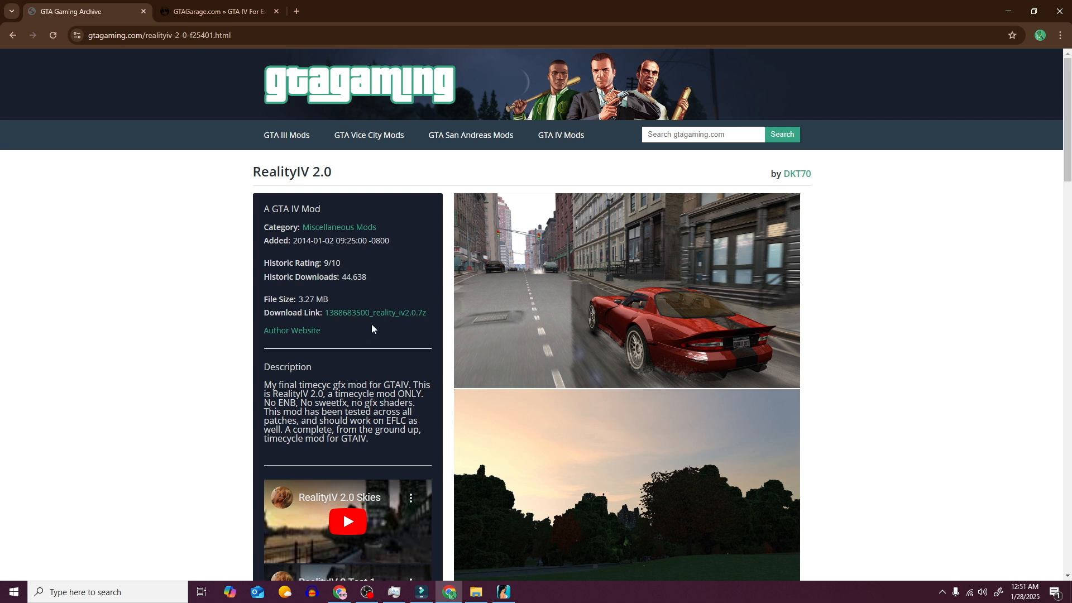
View the GTA IV For Extreme Low PC's page on GTAGarage, then return to File Explorer
left_click(214, 11)
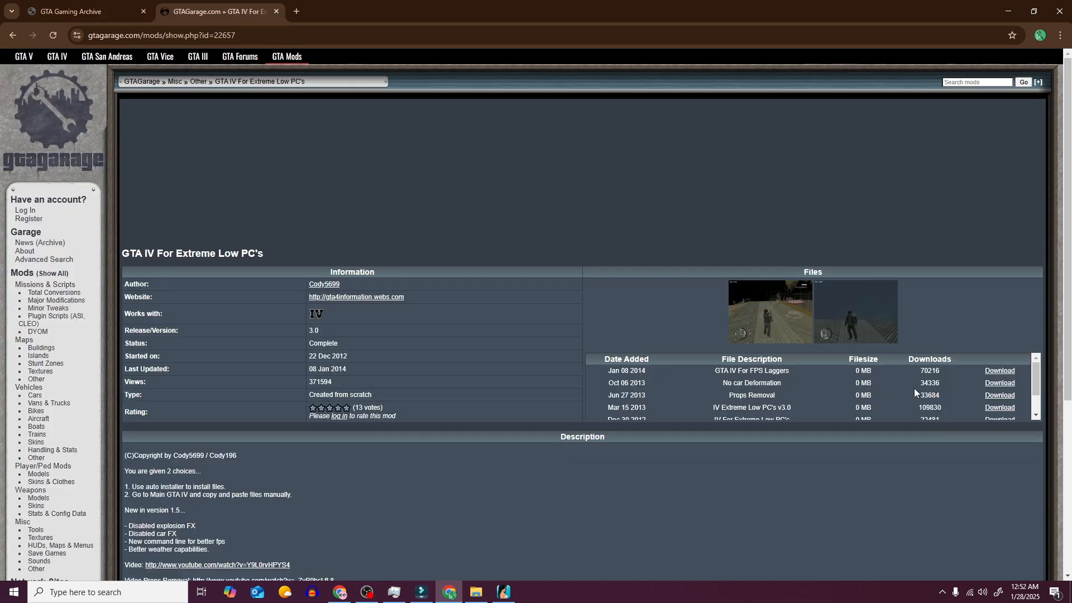
left_click(474, 592)
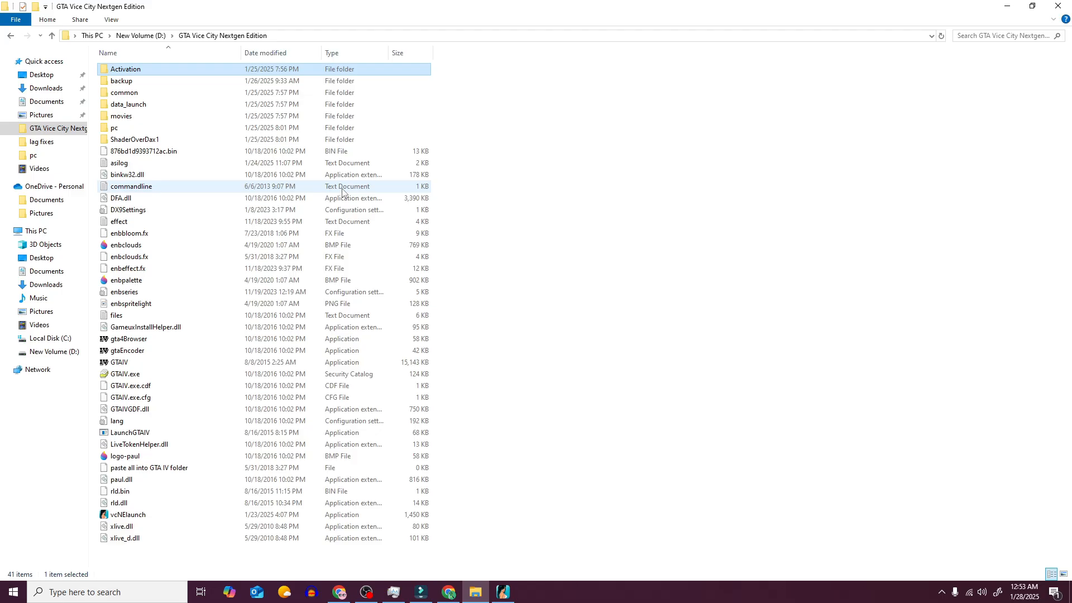
Open commandline.txt in Notepad, then launch the game and drive the car onto the main road
double_click(131, 186)
type("-notimefix")
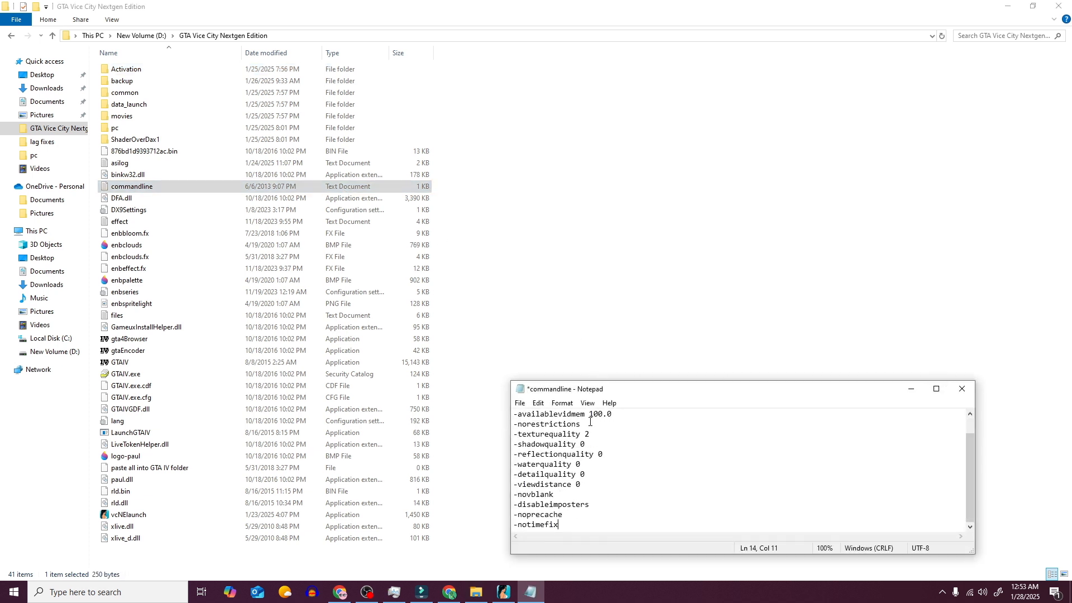
left_click(962, 388)
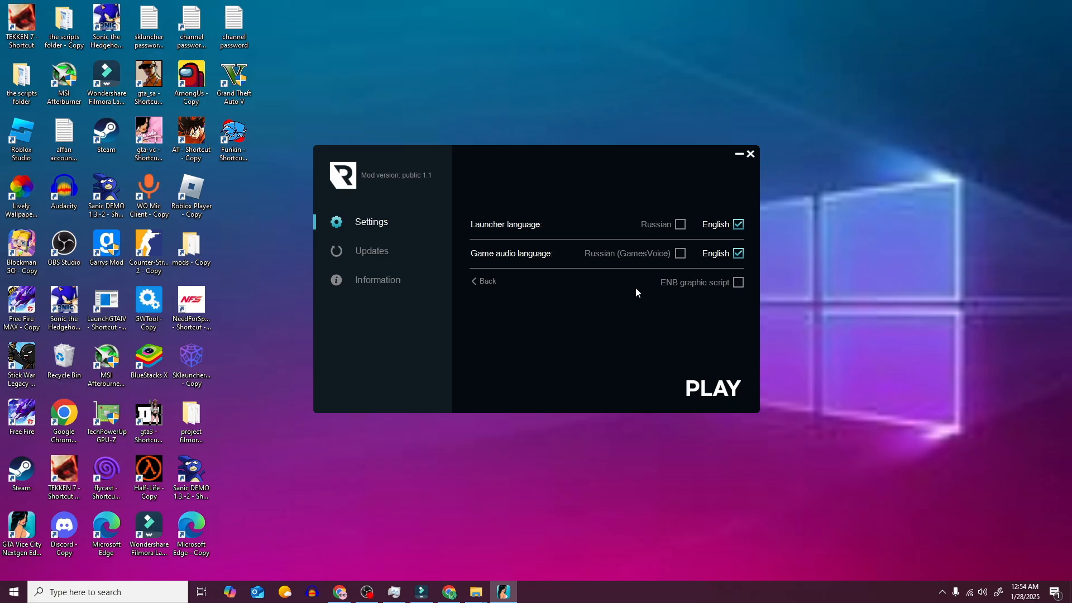
left_click(712, 387)
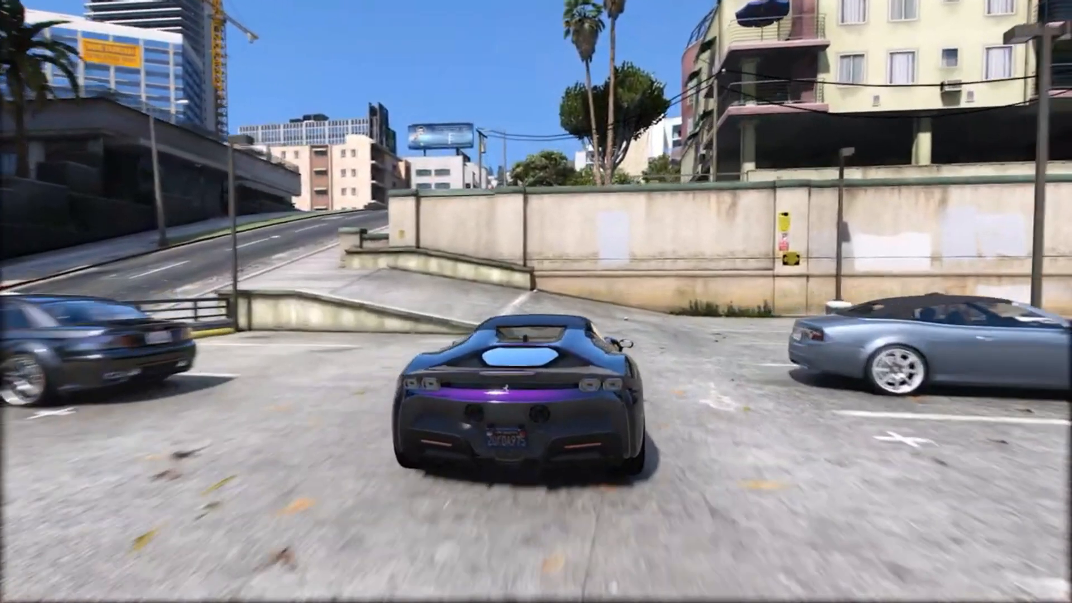
key("w")
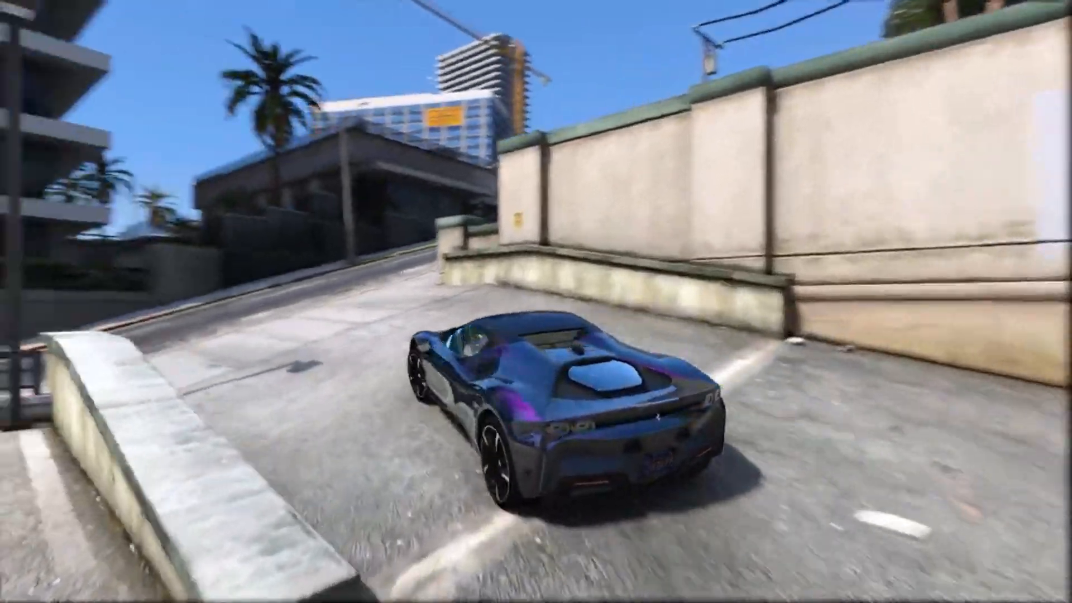
key("w")
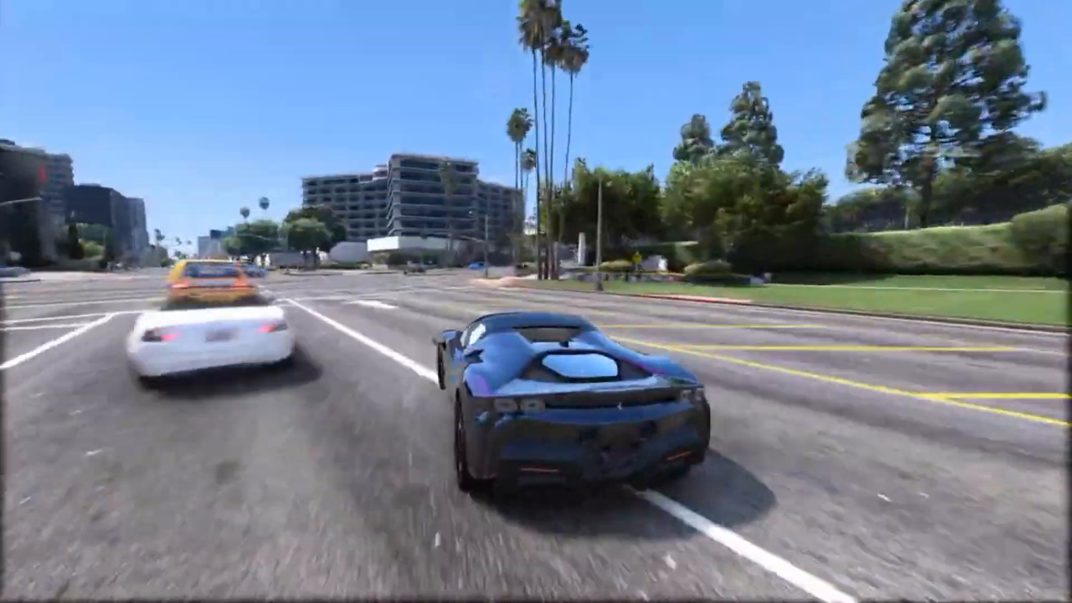